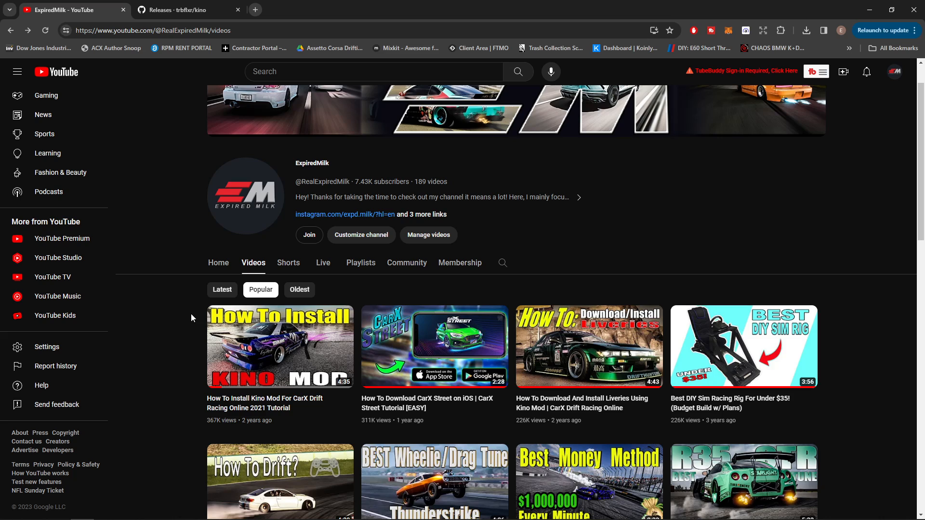
pyautogui.moveTo(300, 433)
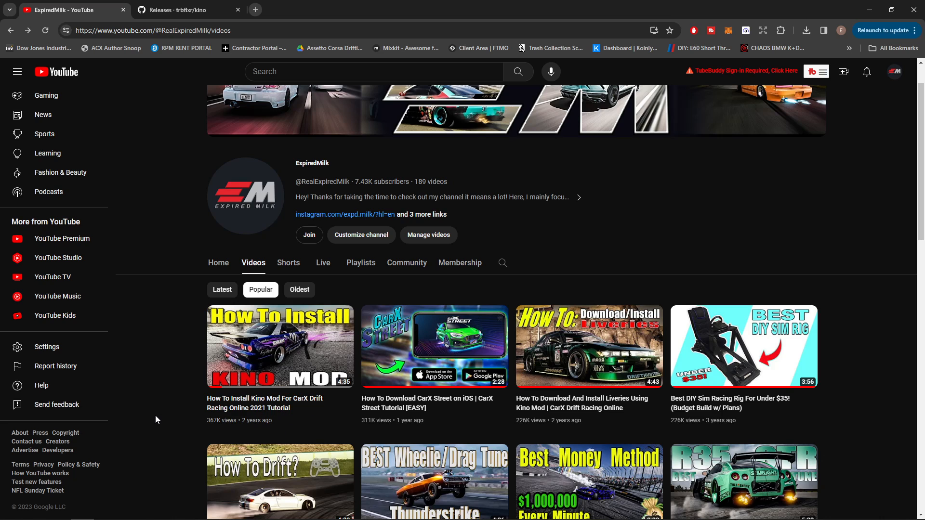
pyautogui.moveTo(225, 433)
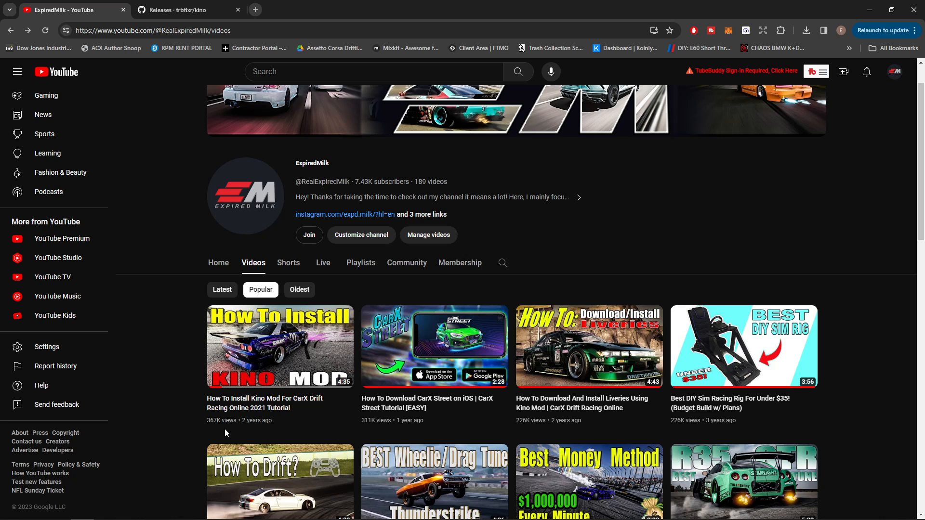
# Download kino_3.24.0_win.zip from the Kino GitHub releases page.
pyautogui.click(183, 10)
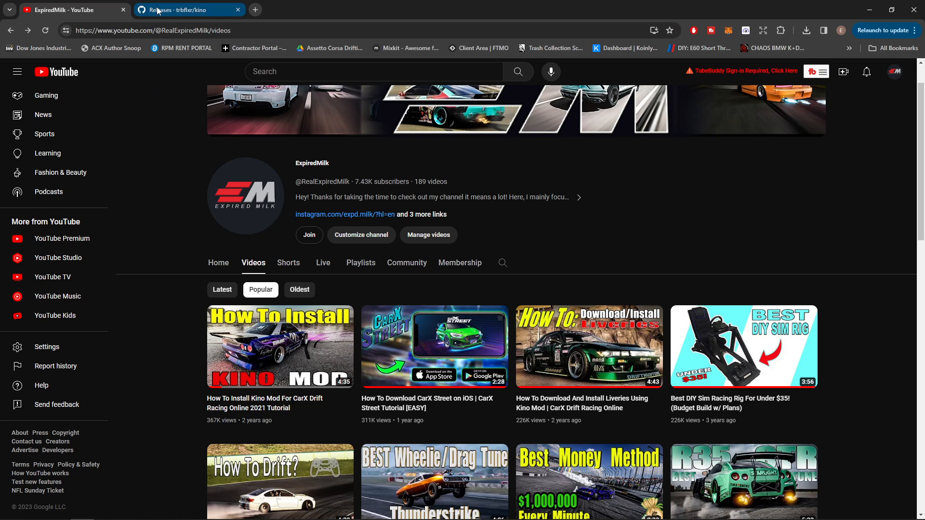
pyautogui.click(183, 10)
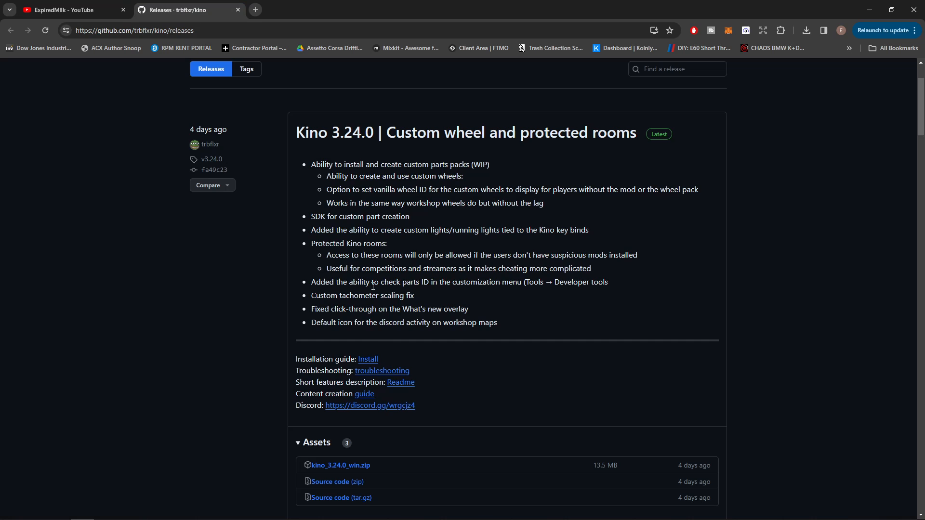
pyautogui.scroll(-3)
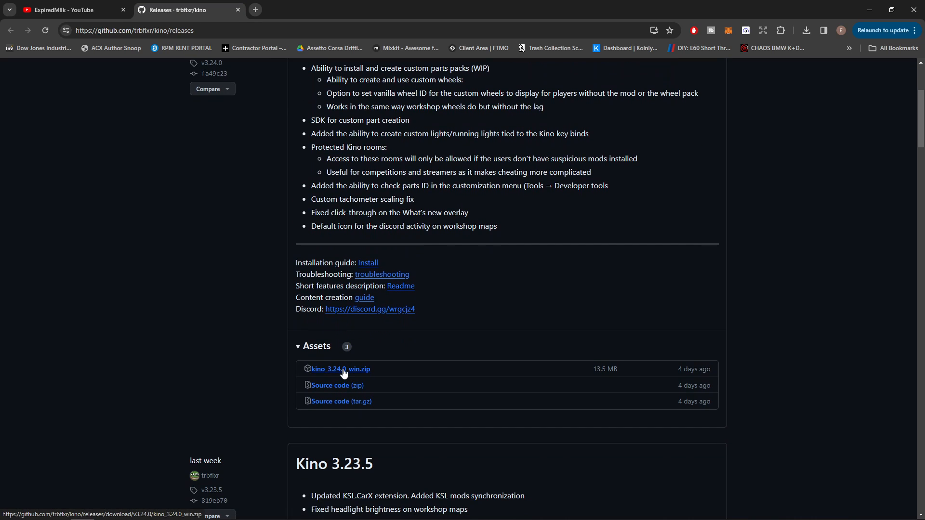
pyautogui.moveTo(334, 380)
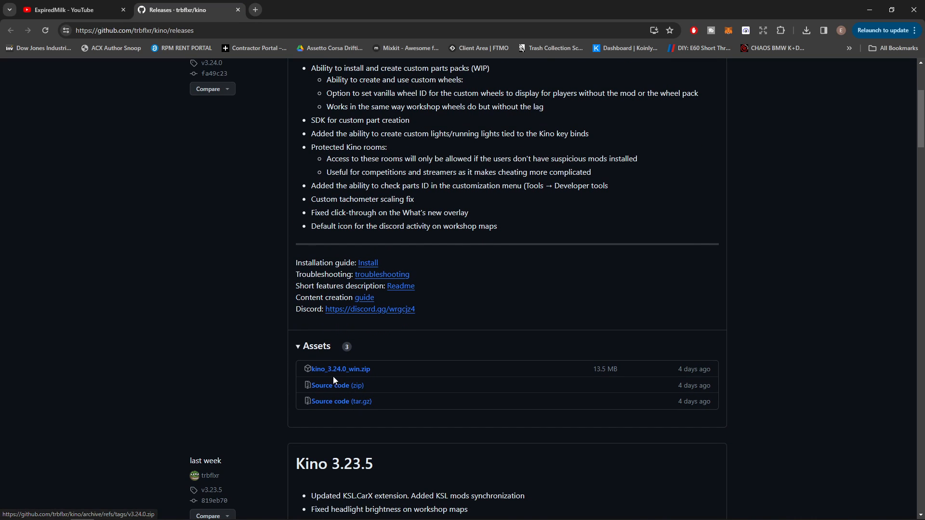
pyautogui.click(341, 369)
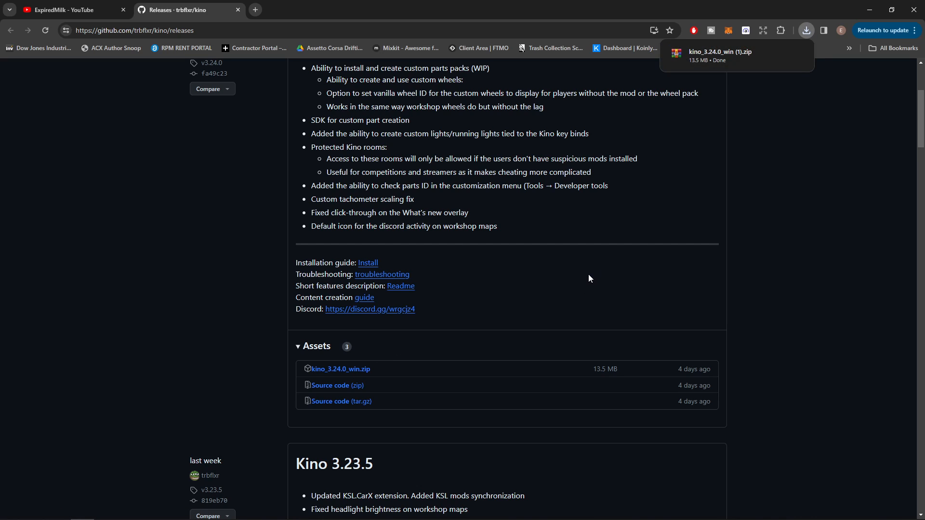
pyautogui.moveTo(610, 277)
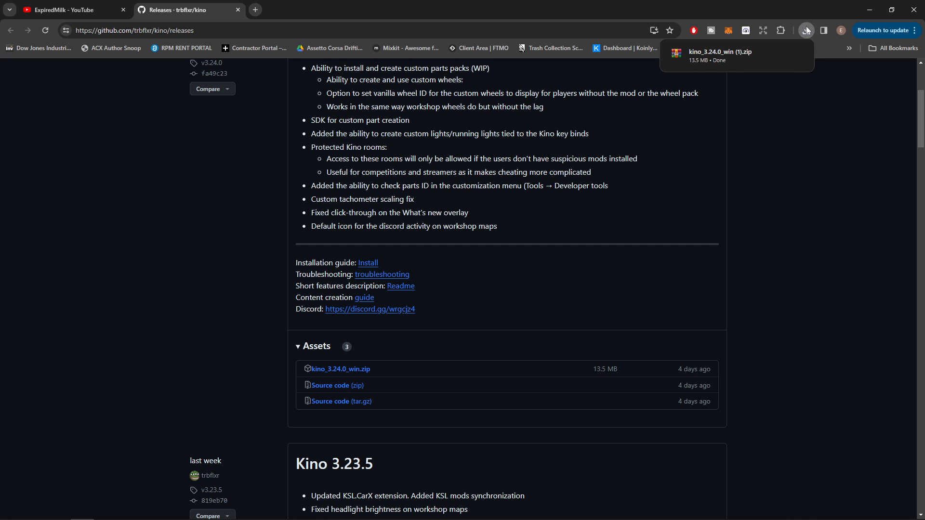
# Open the downloaded Kino zip archive from Chrome's downloads list.
pyautogui.click(806, 30)
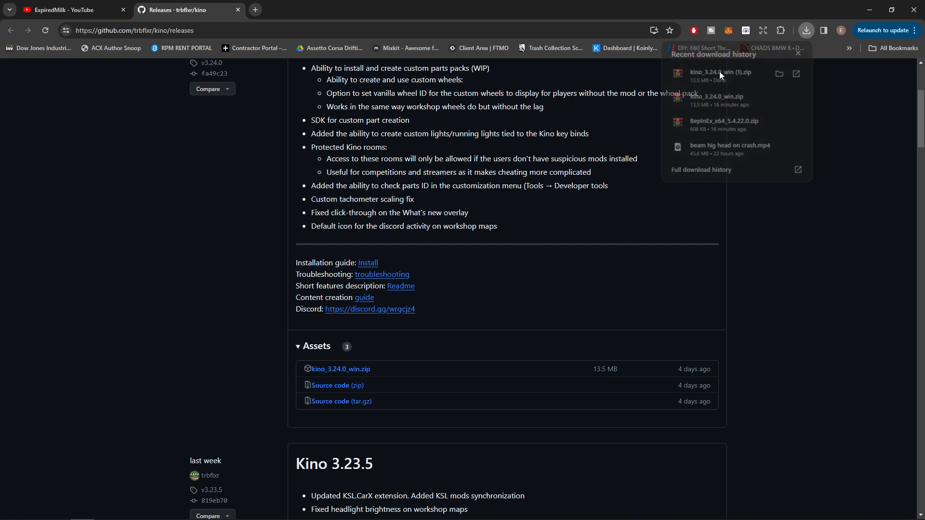
pyautogui.click(720, 71)
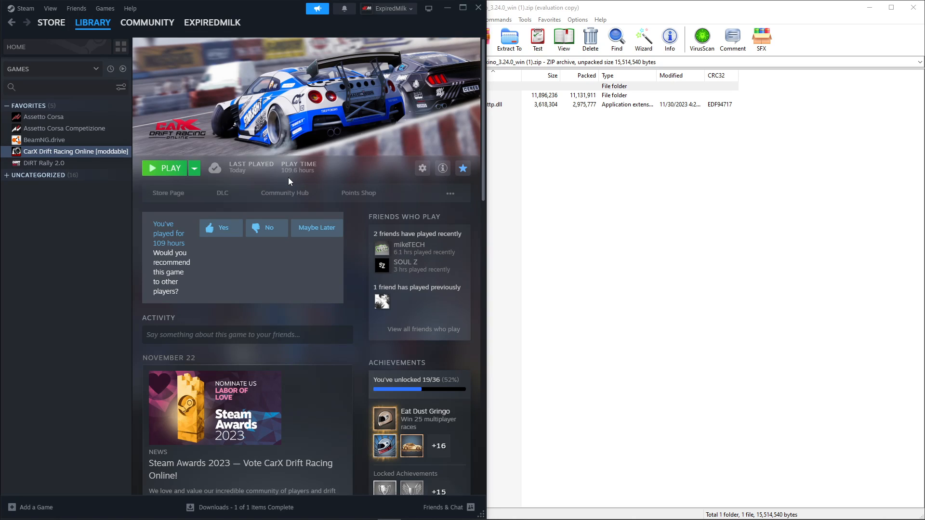
pyautogui.moveTo(339, 211)
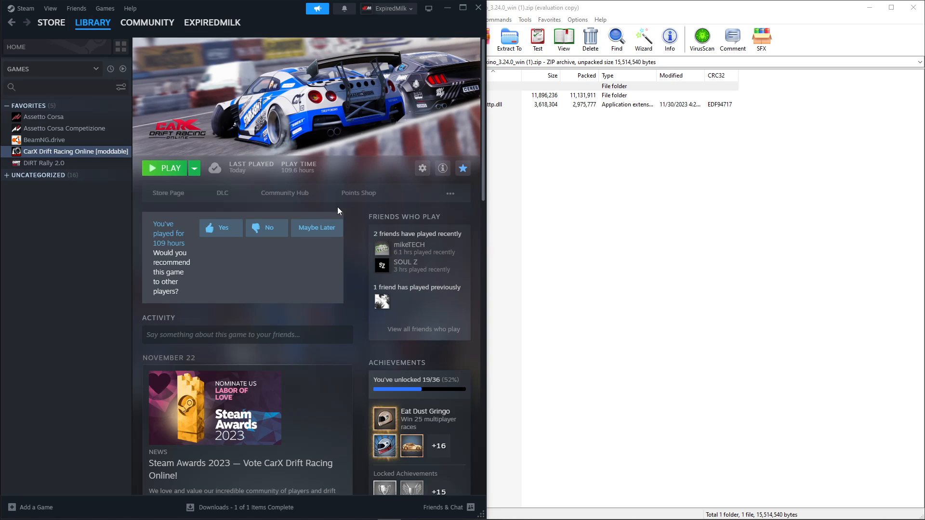
pyautogui.moveTo(423, 168)
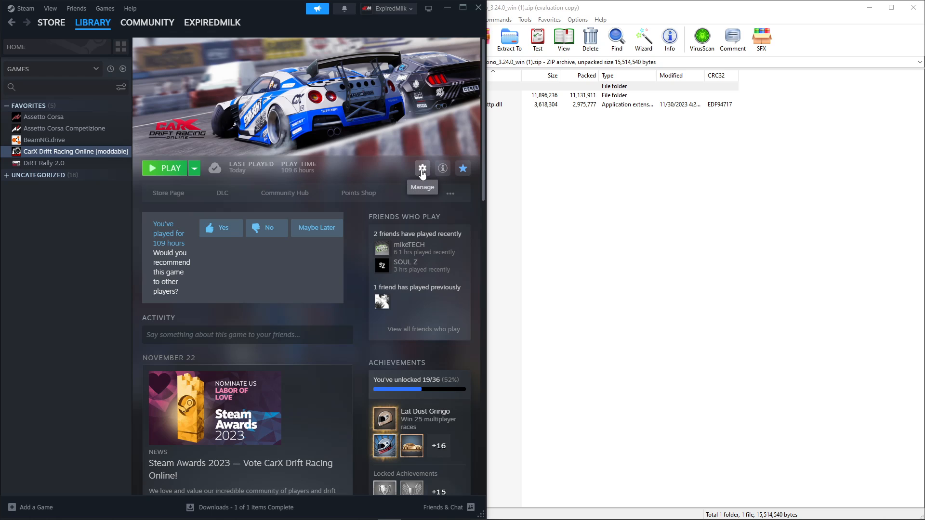
# Open CarX Drift Racing Online's management options in Steam to reach its local files.
pyautogui.click(422, 169)
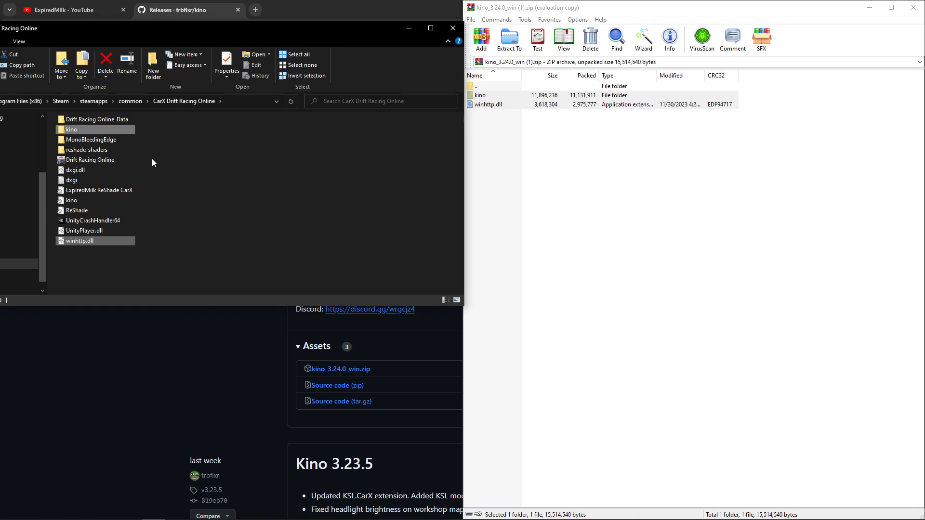
pyautogui.moveTo(760, 13)
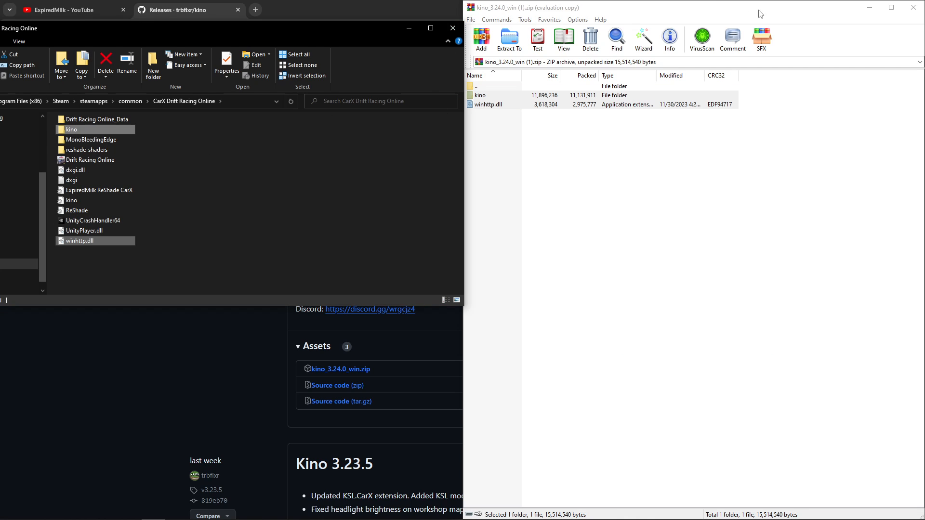
pyautogui.moveTo(207, 383)
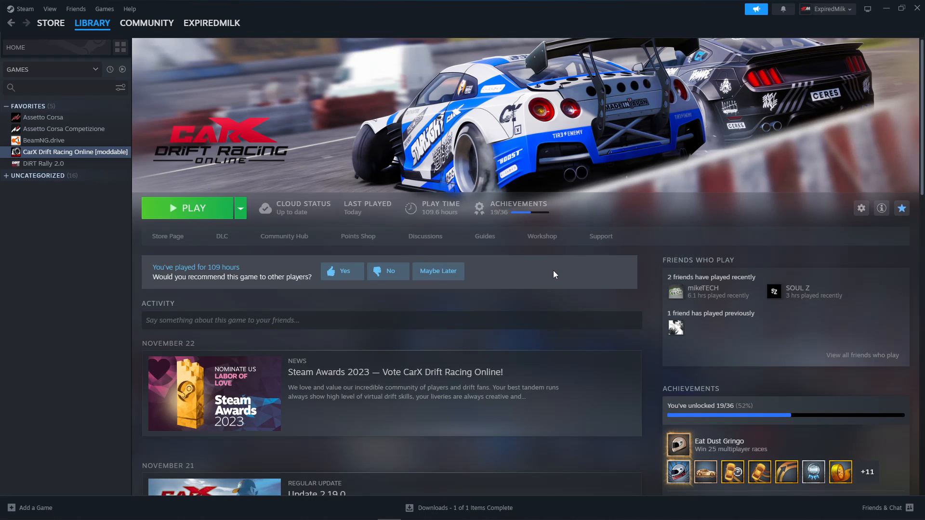
# Set the game's beta branch to 'moddable - Public moddable branch', then press Play.
pyautogui.click(861, 208)
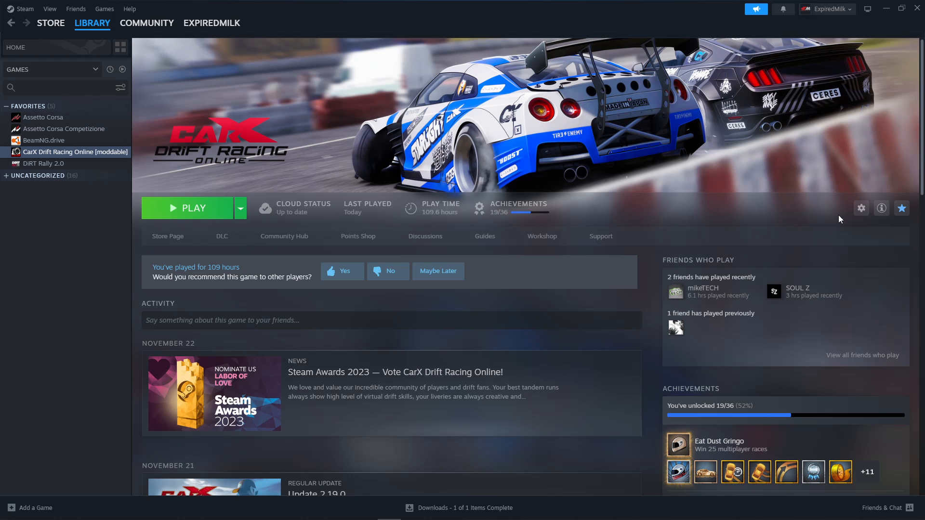
pyautogui.click(861, 208)
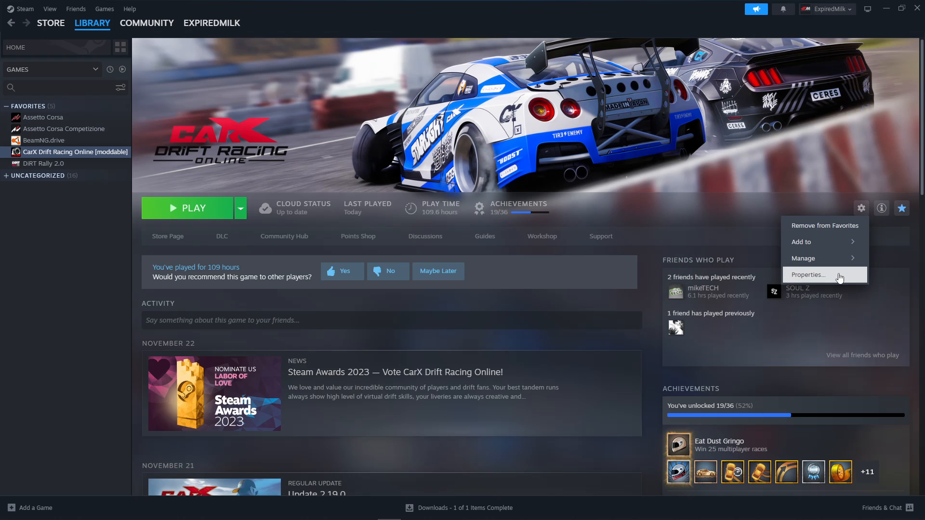
pyautogui.click(807, 275)
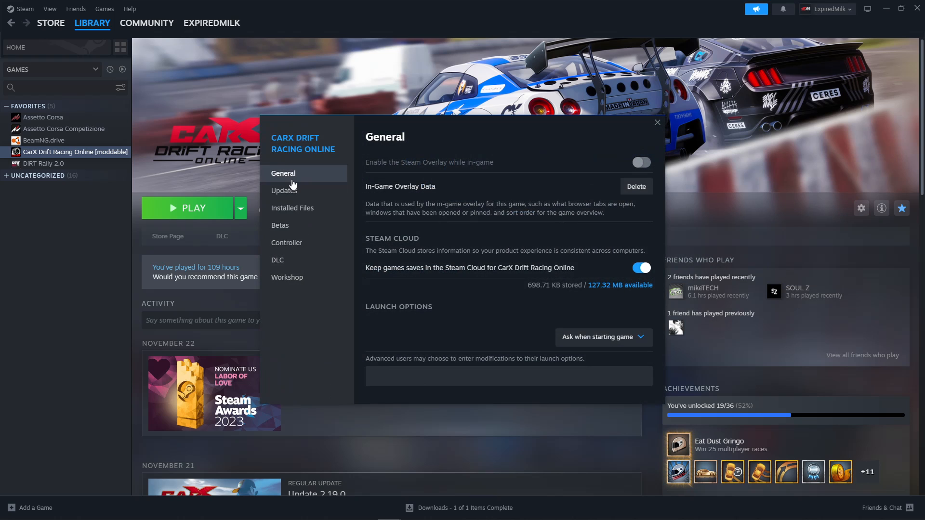
pyautogui.click(280, 225)
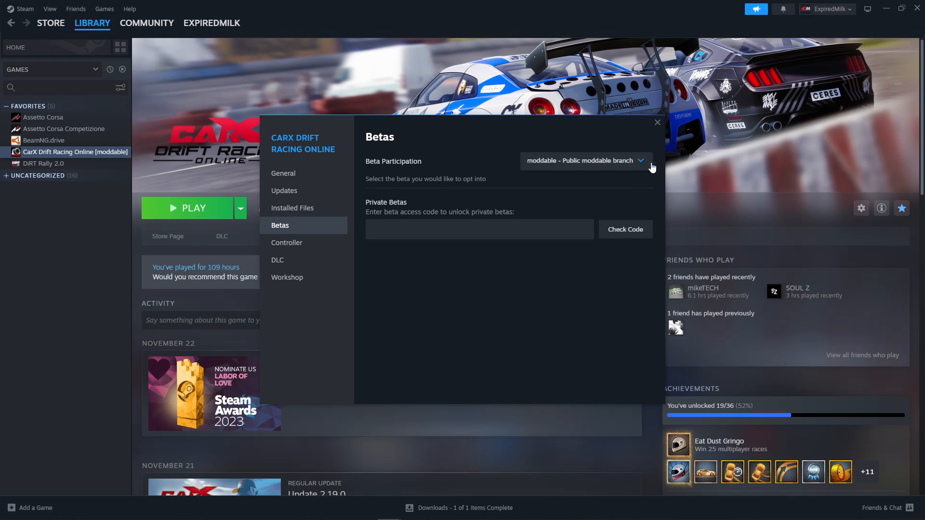
pyautogui.click(584, 161)
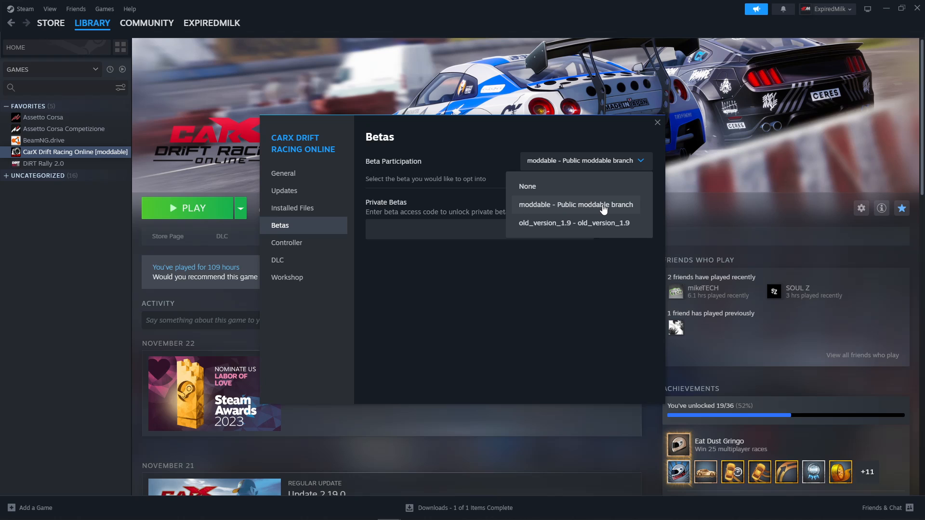
pyautogui.click(526, 185)
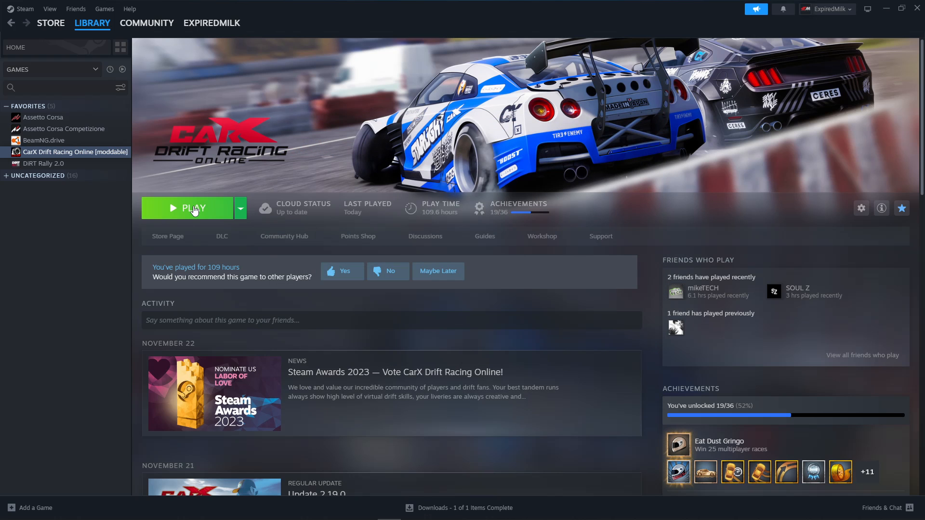
pyautogui.click(189, 208)
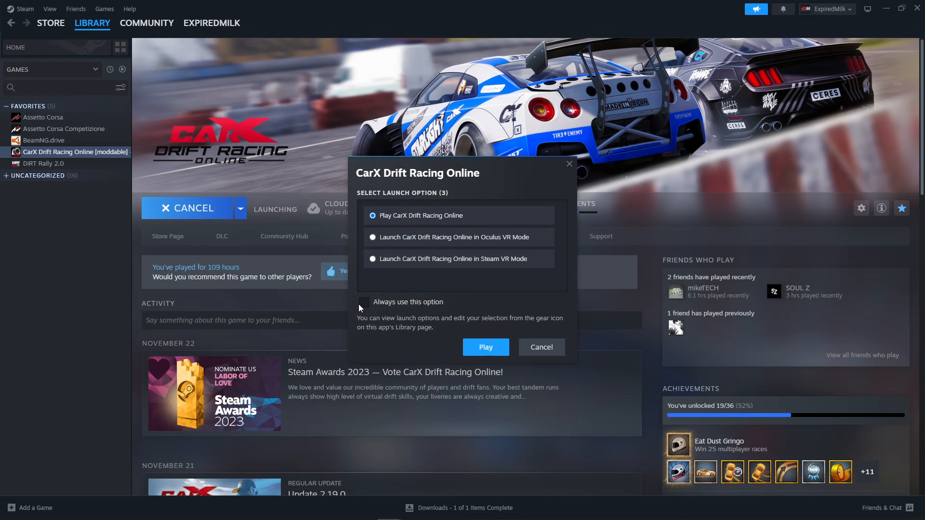
# Launch the game with 'Play CarX Drift Racing Online' rather than VR mode.
pyautogui.click(485, 347)
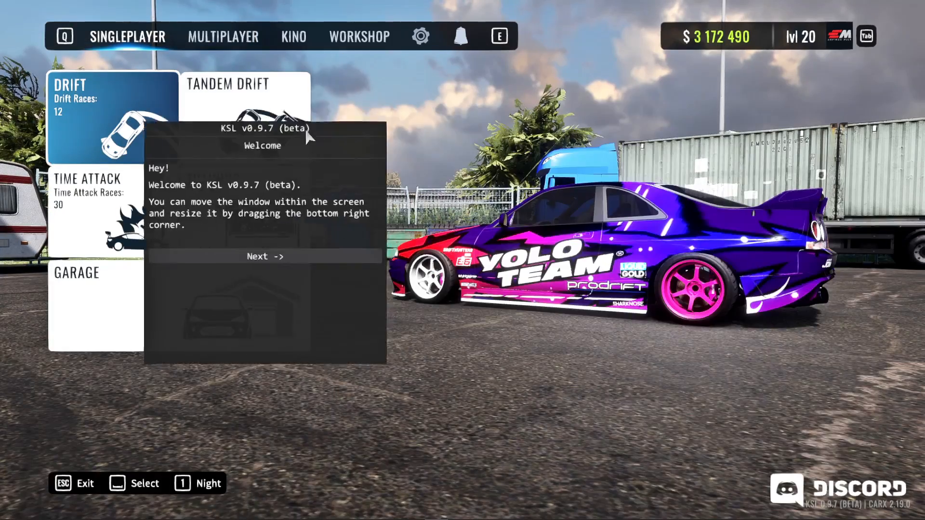
# Skip the KSL welcome and mods intro windows, then open Kino's Neon settings.
pyautogui.click(264, 256)
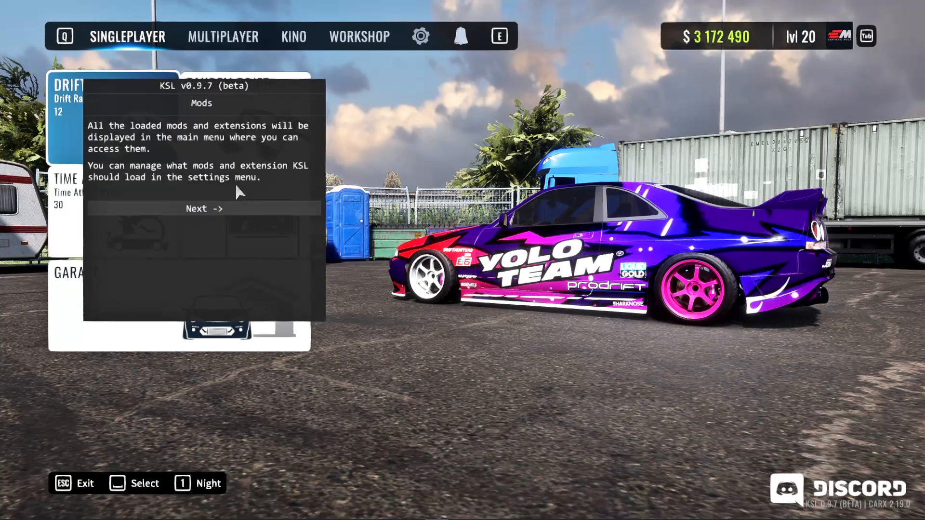
pyautogui.click(204, 208)
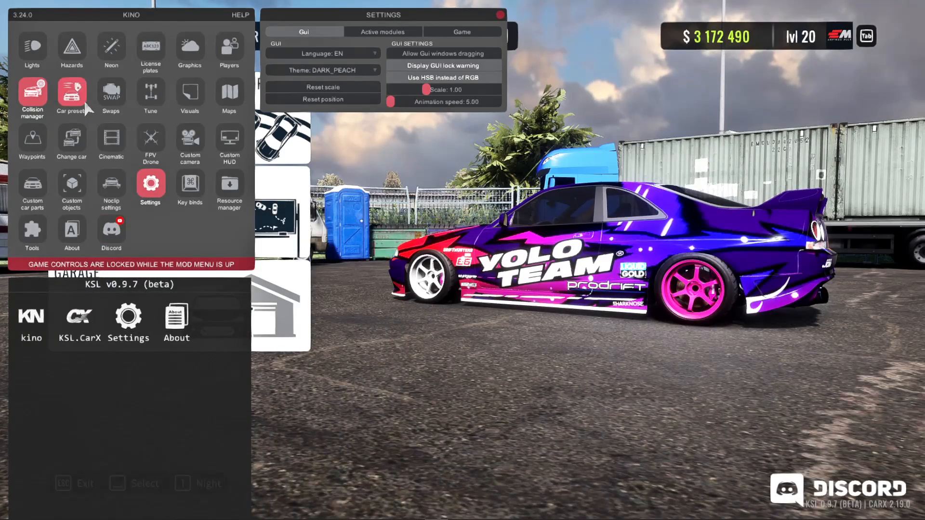
pyautogui.click(111, 49)
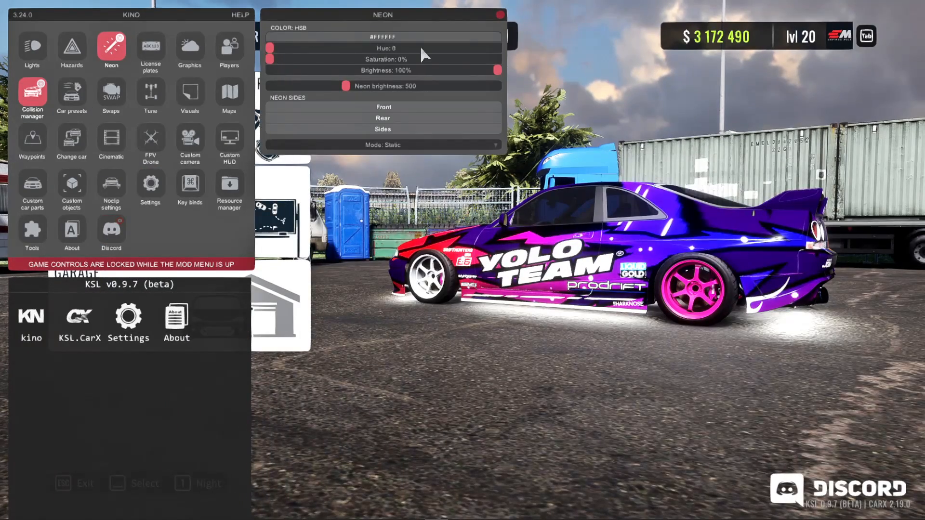